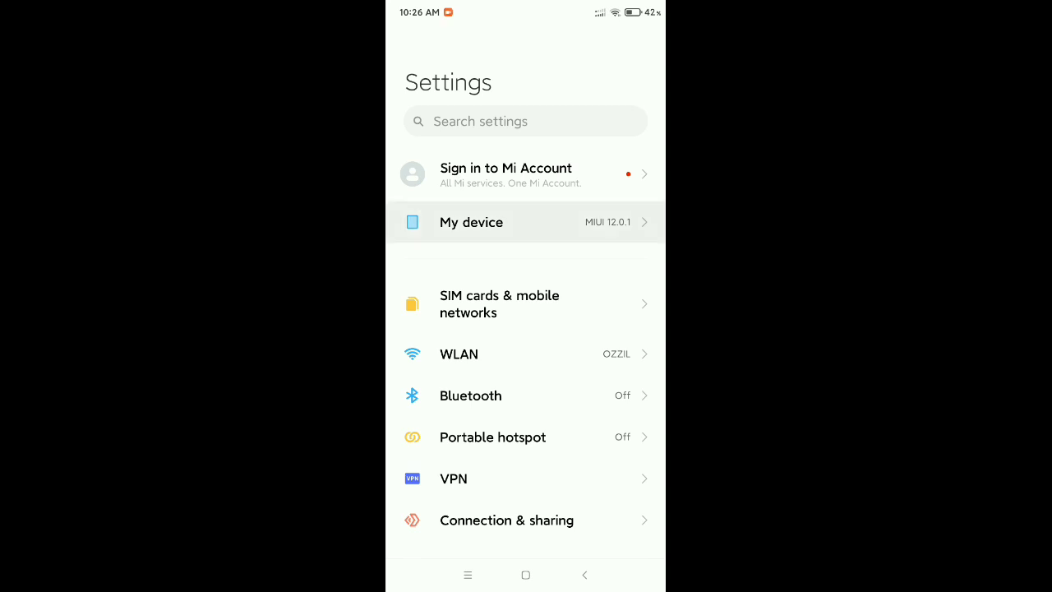
# Review My device and All specs details showing Android 9 and MIUI 12.0.1
pyautogui.click(470, 222)
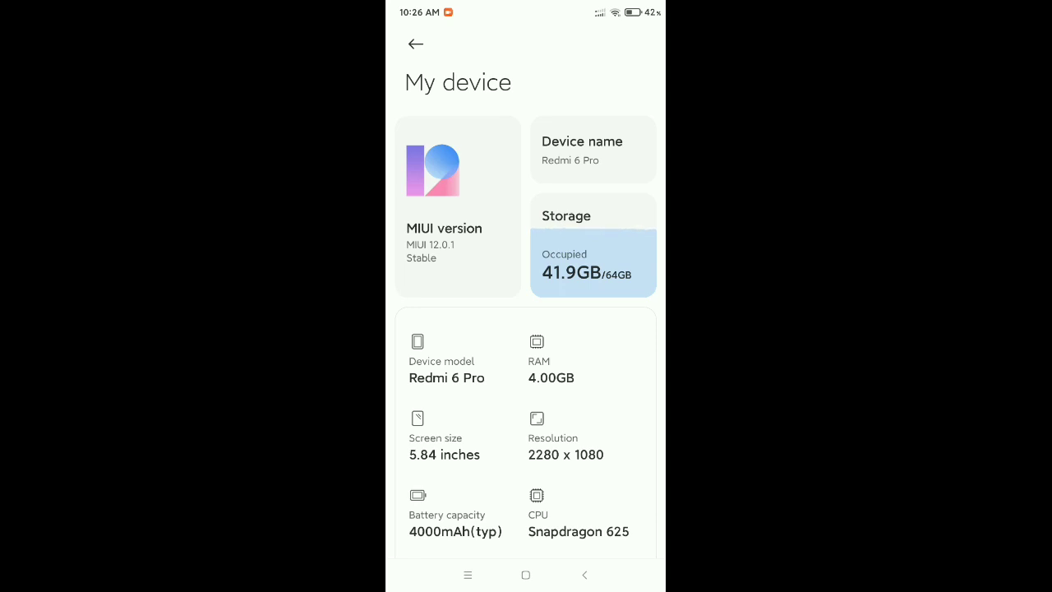
pyautogui.scroll(-3)
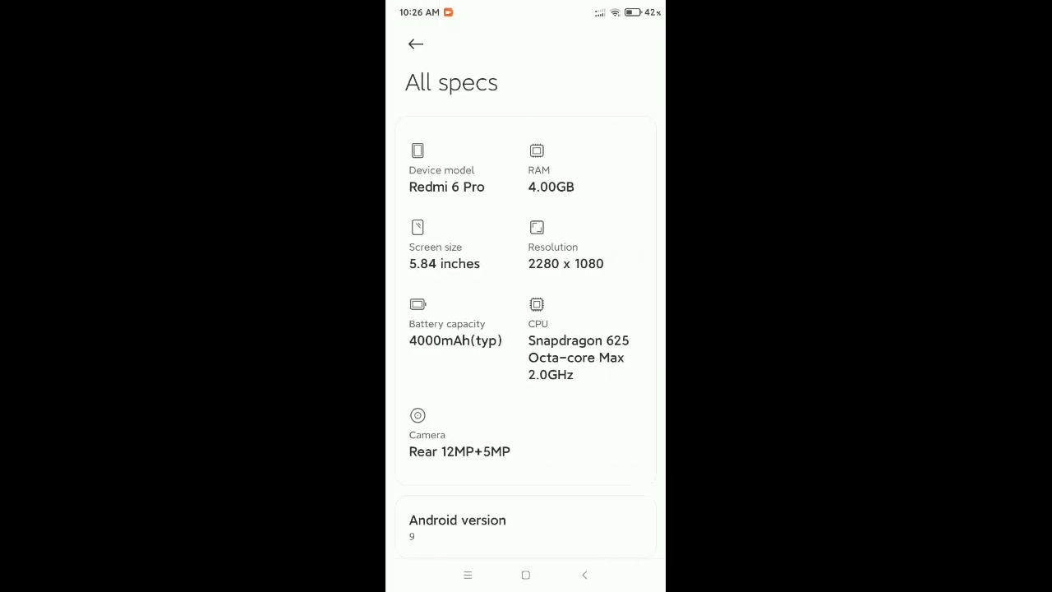
pyautogui.scroll(-3)
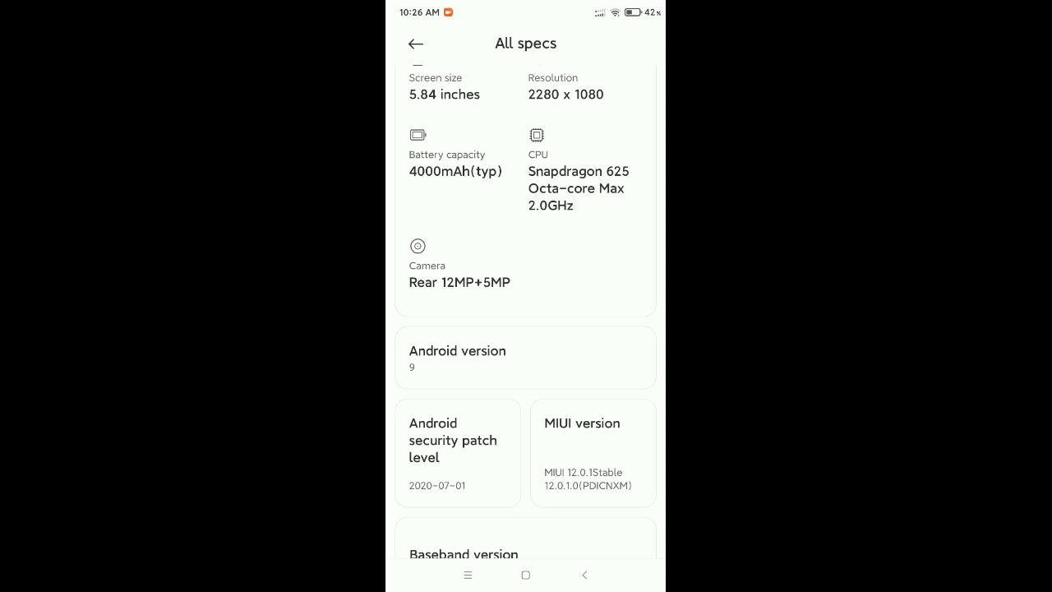
pyautogui.scroll(-3)
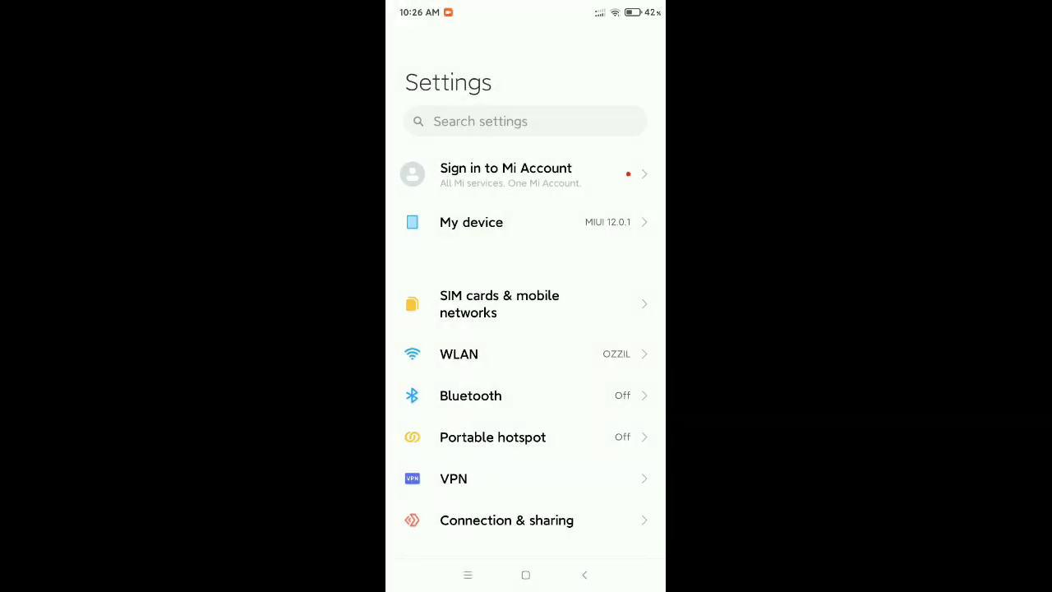
# Reach the Additional settings page and scroll to the Developer options entry
pyautogui.scroll(-3)
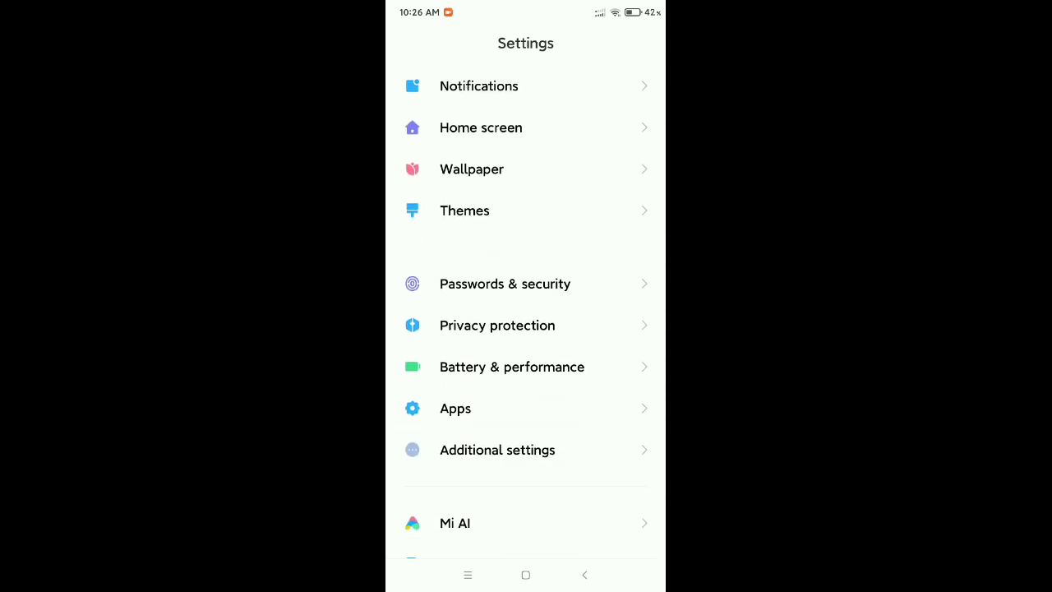
pyautogui.scroll(-3)
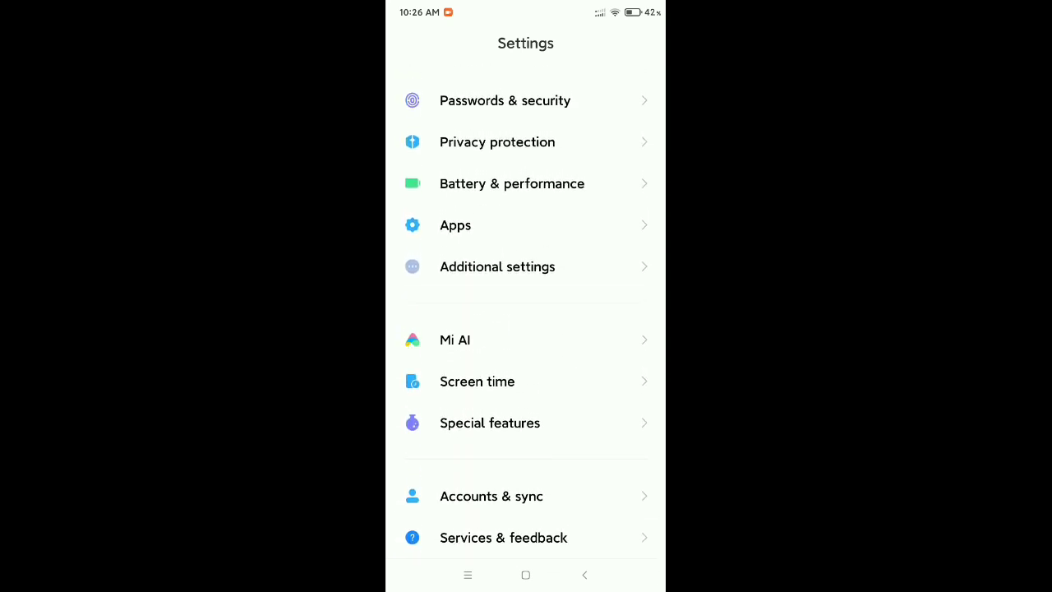
pyautogui.click(526, 266)
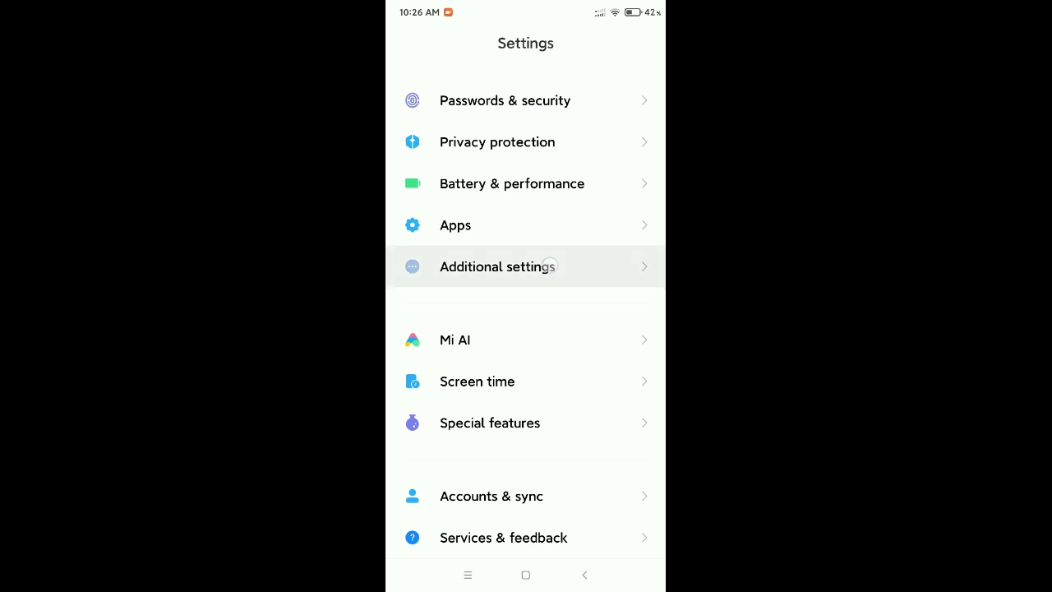
pyautogui.click(496, 266)
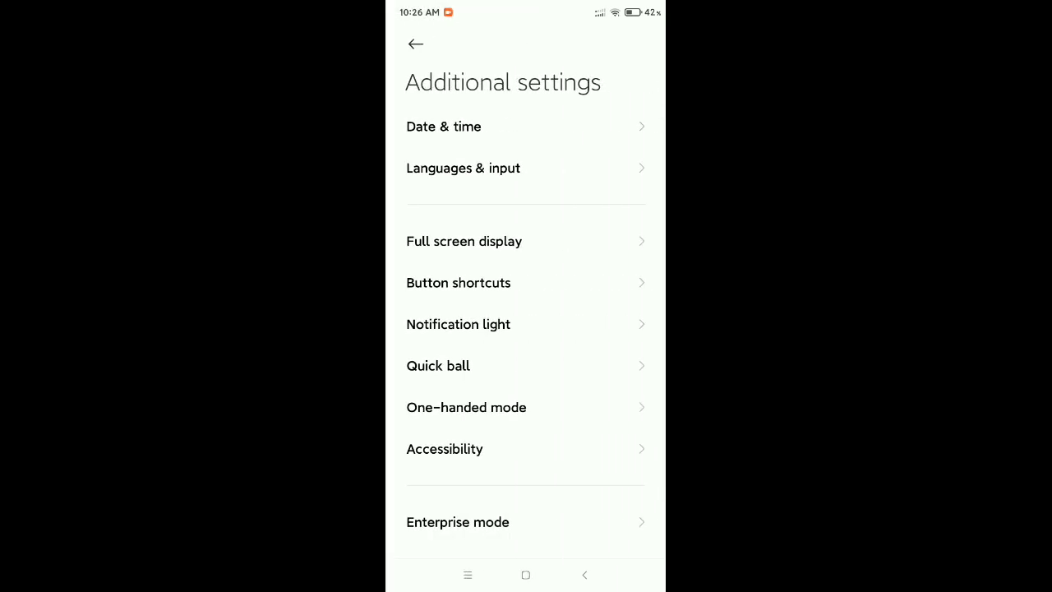
pyautogui.scroll(-3)
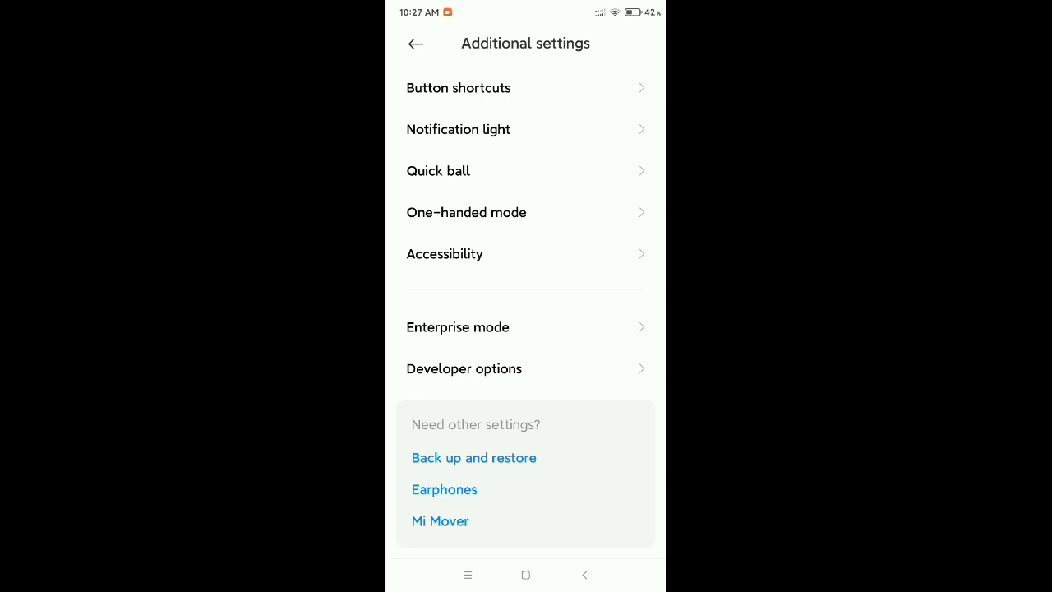
# In Developer options, switch on 'Force allow apps to write on external'
pyautogui.click(464, 368)
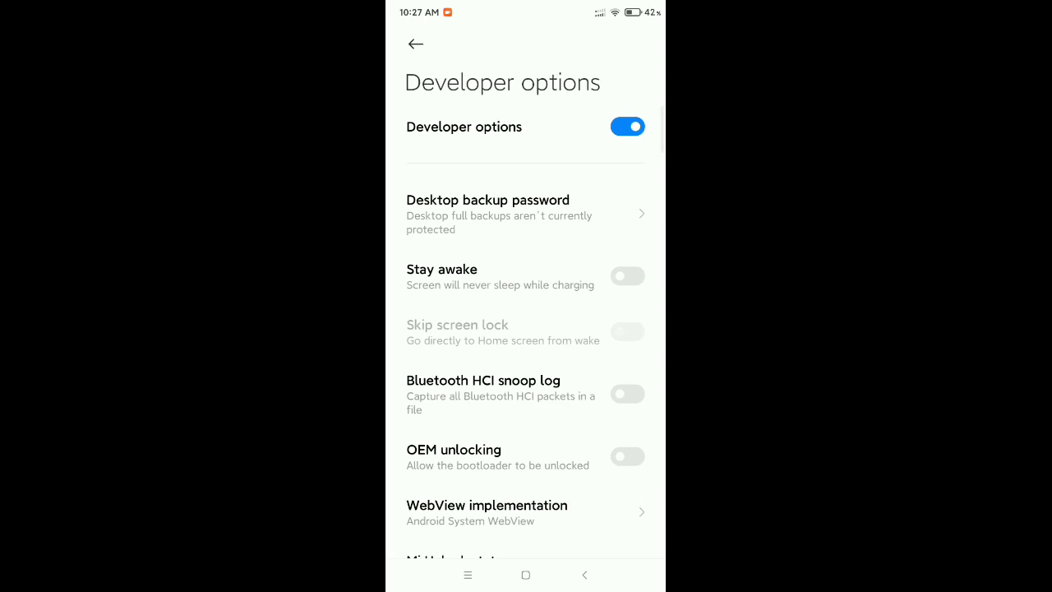
pyautogui.scroll(-3)
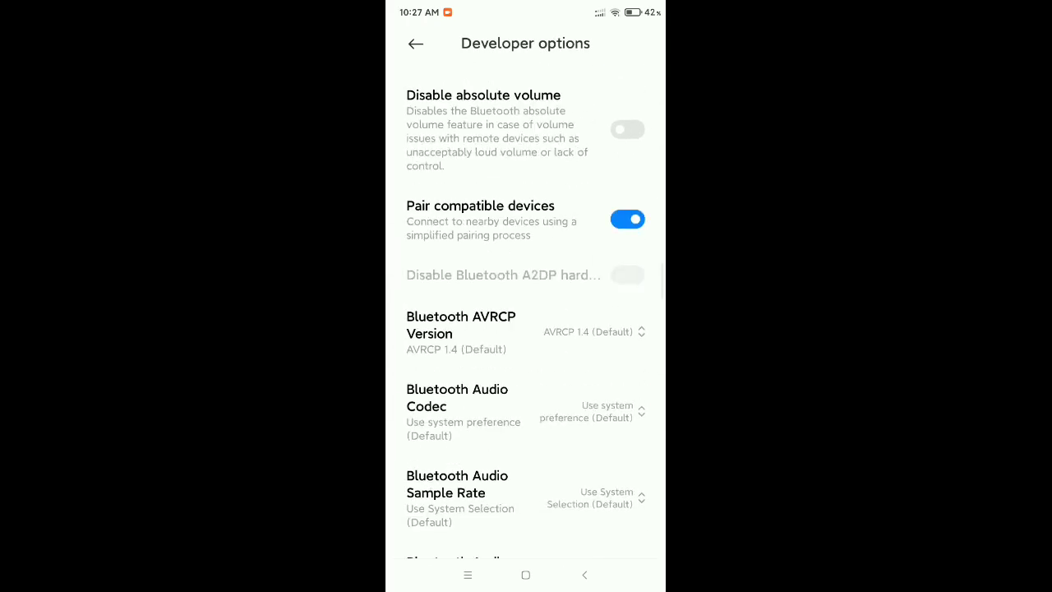
pyautogui.scroll(-3)
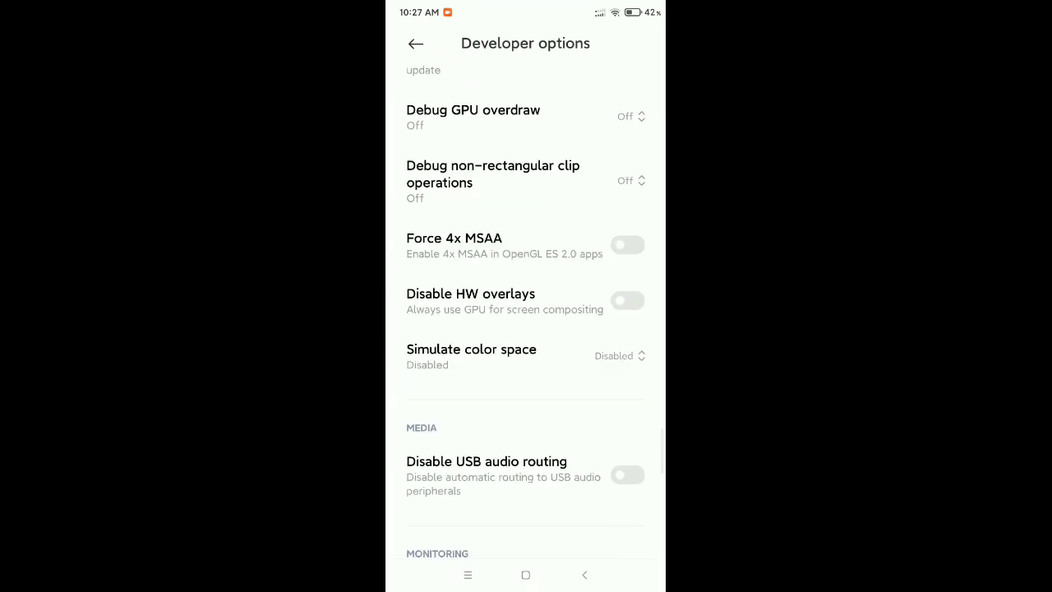
pyautogui.scroll(-3)
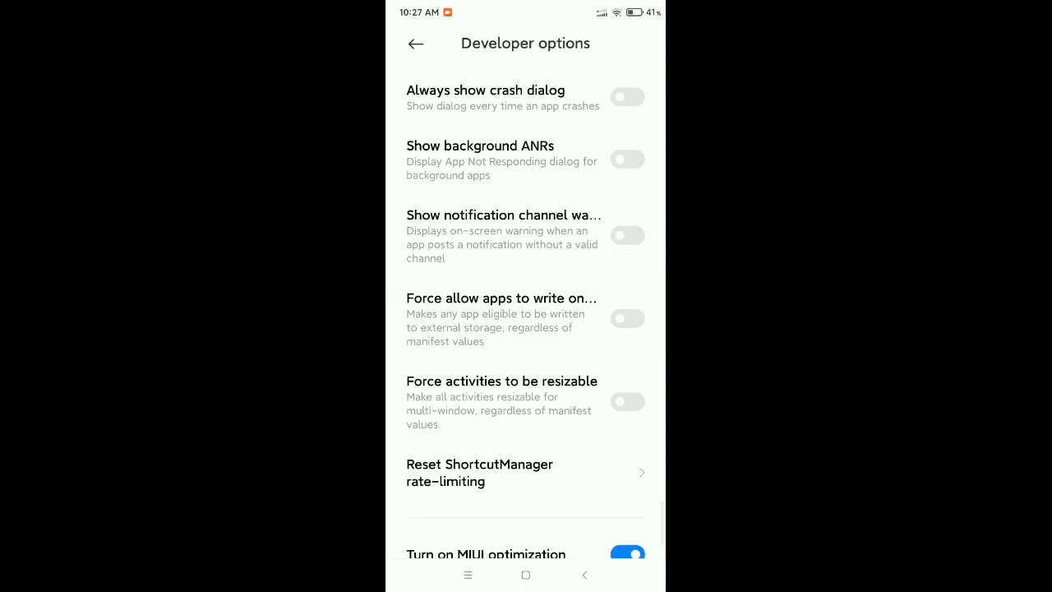
pyautogui.click(628, 319)
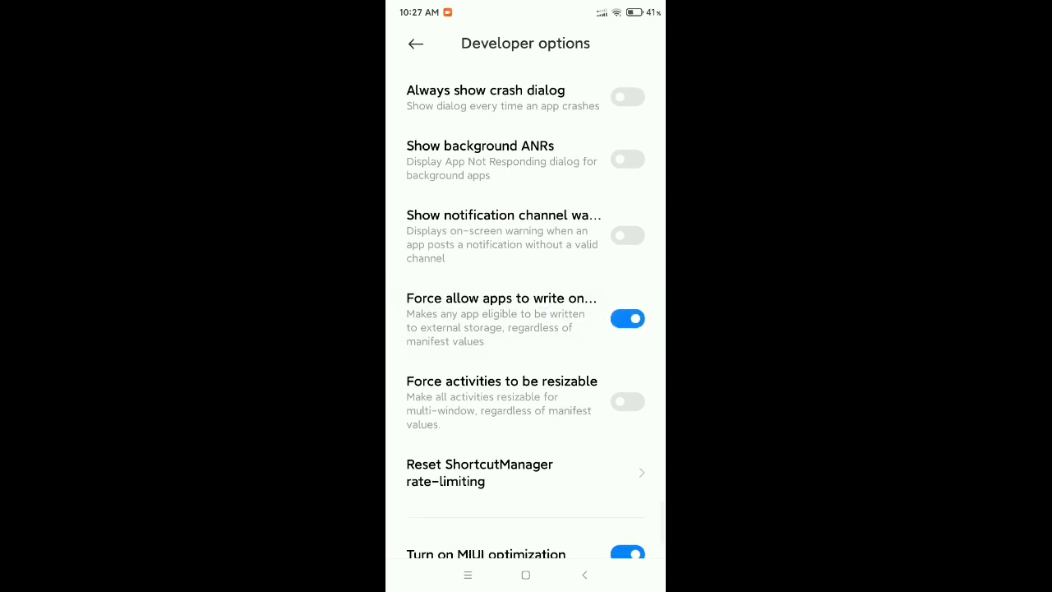